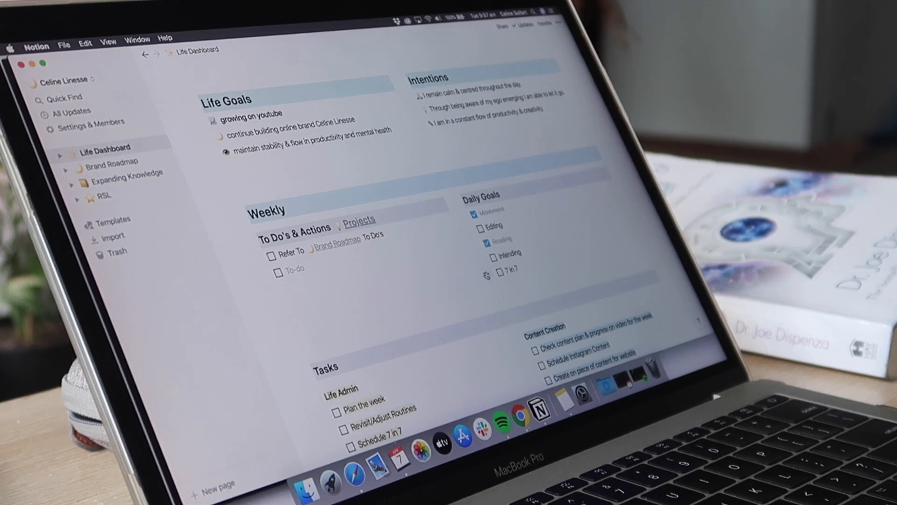
# - Open the RSL page from the sidebar and follow its Life Library link under LISTS
pyautogui.scroll(-3)
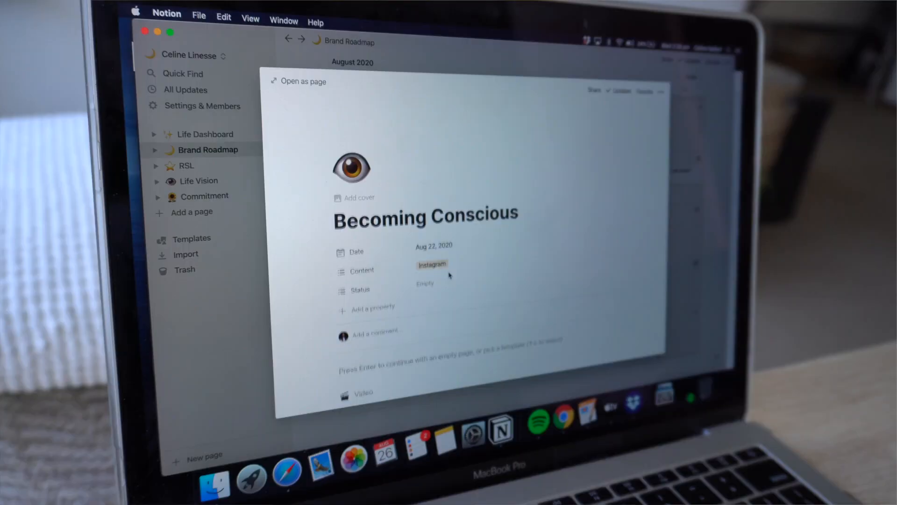
pyautogui.scroll(-3)
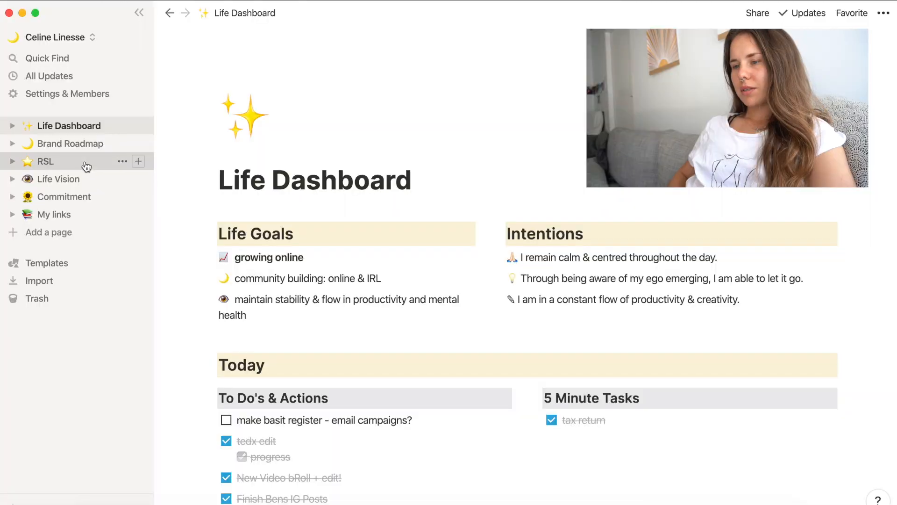
pyautogui.click(45, 161)
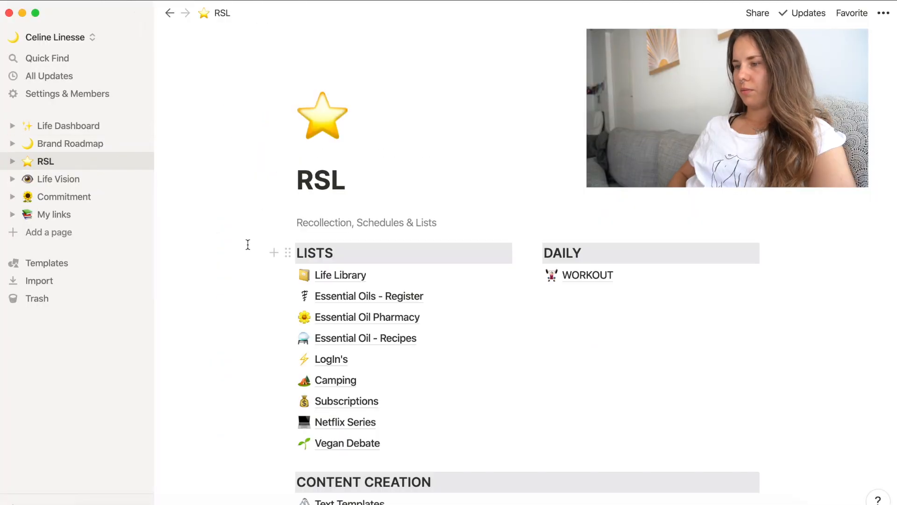
pyautogui.scroll(-3)
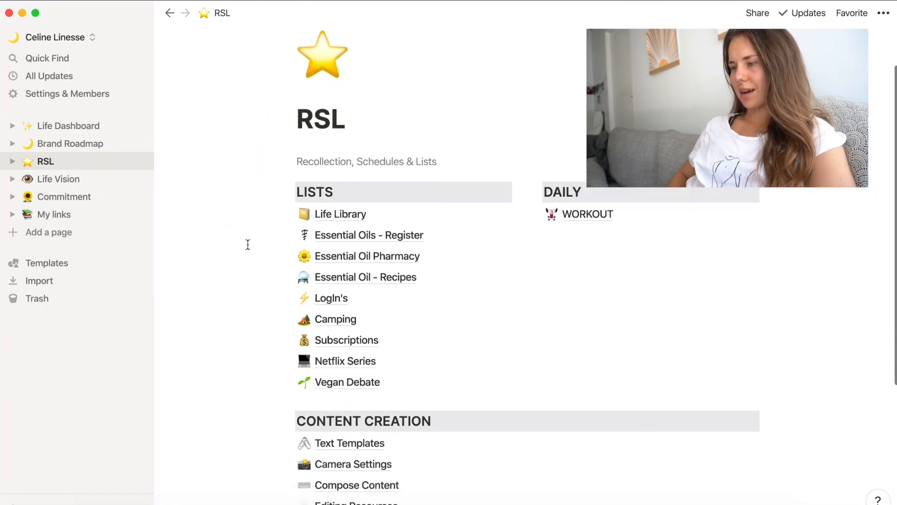
pyautogui.scroll(-3)
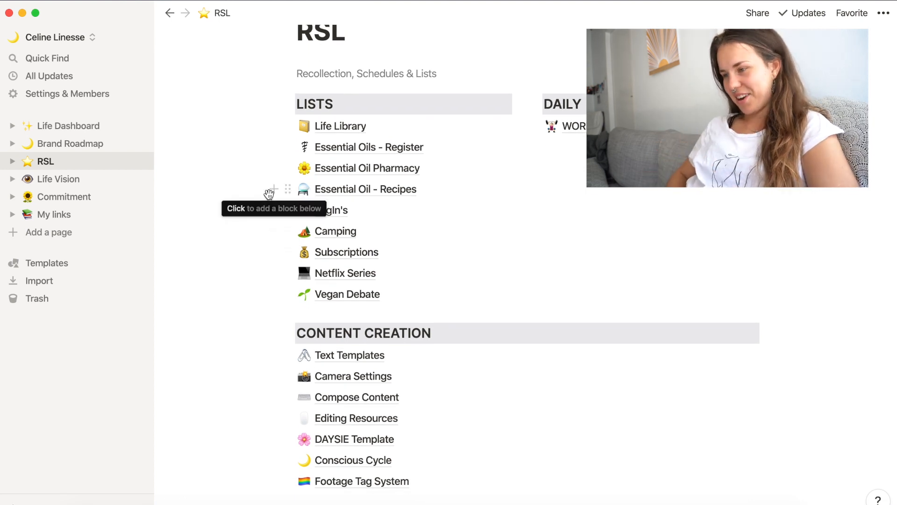
pyautogui.moveTo(380, 211)
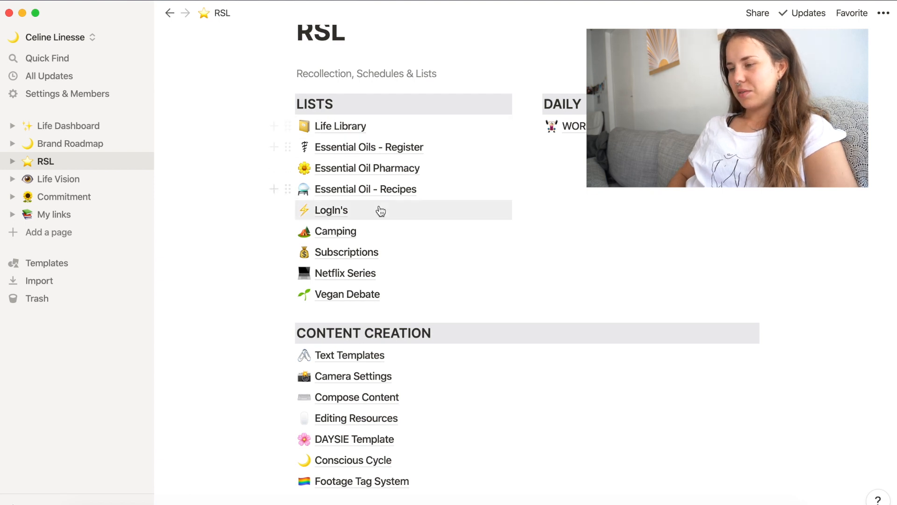
pyautogui.click(340, 126)
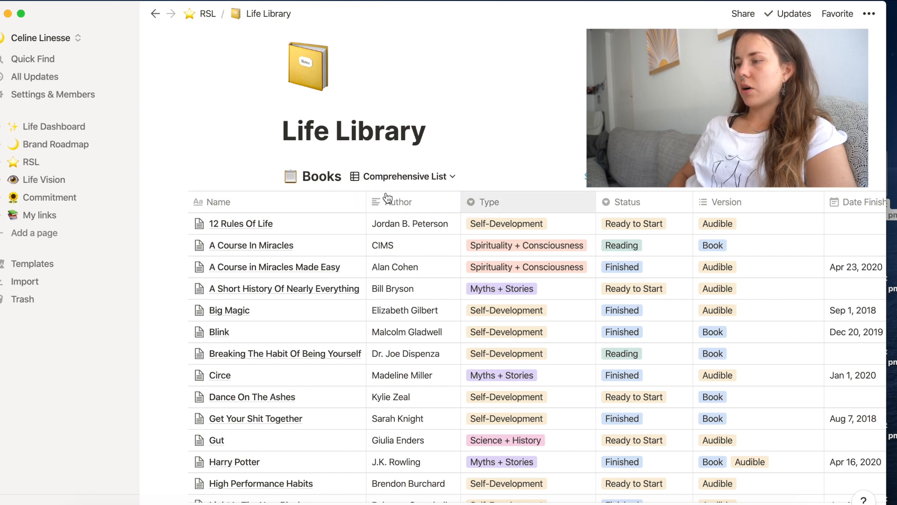
pyautogui.moveTo(510, 205)
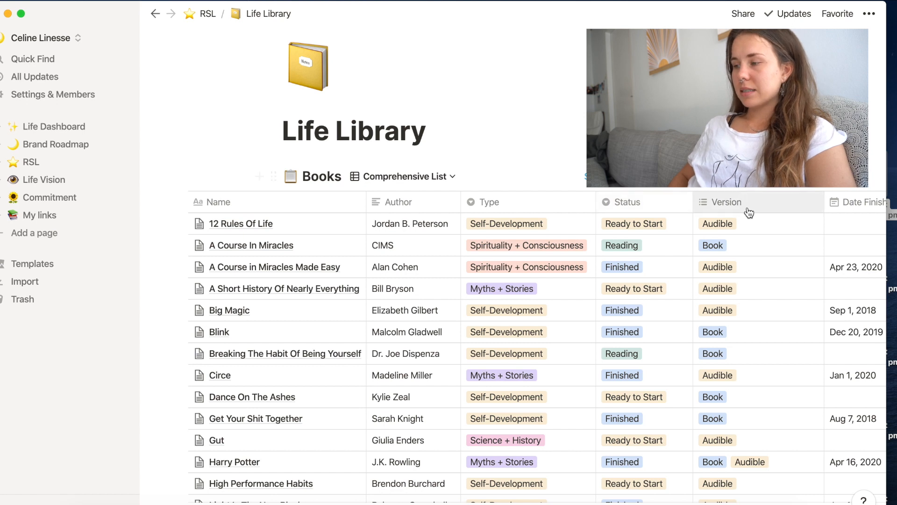
# - Set The Four Agreements status to Finished with a Date Finished of Sep 14, 2020
pyautogui.hscroll(3)
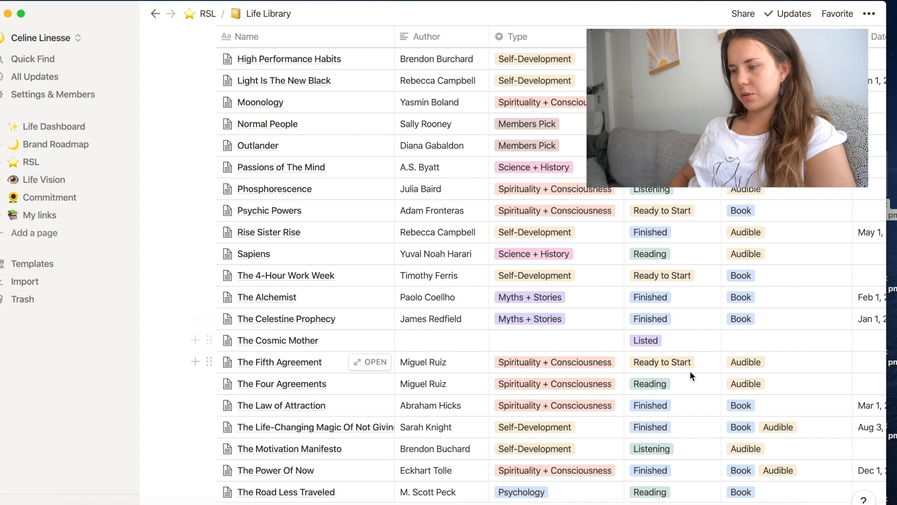
pyautogui.moveTo(686, 387)
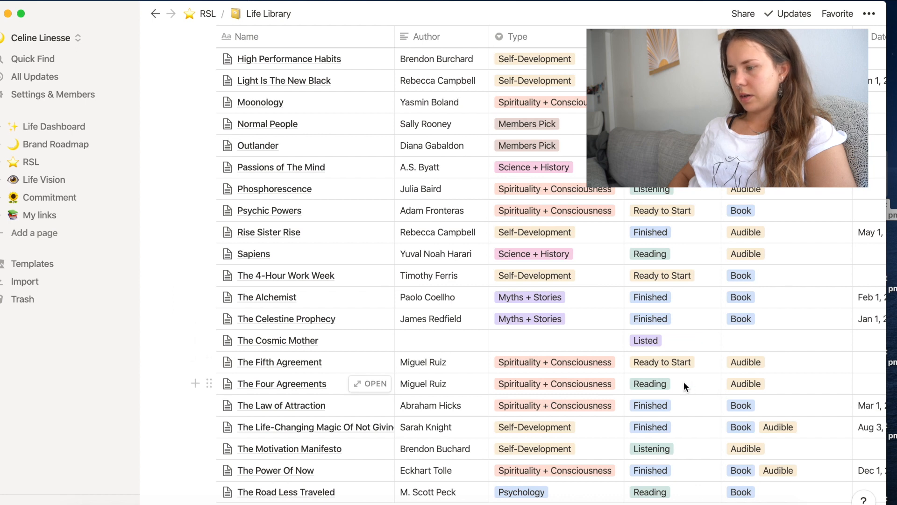
pyautogui.click(650, 383)
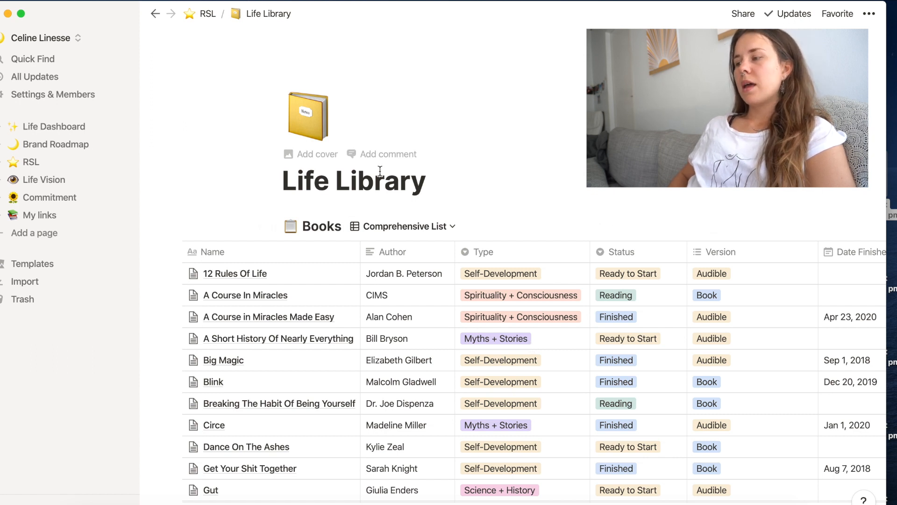
pyautogui.scroll(-3)
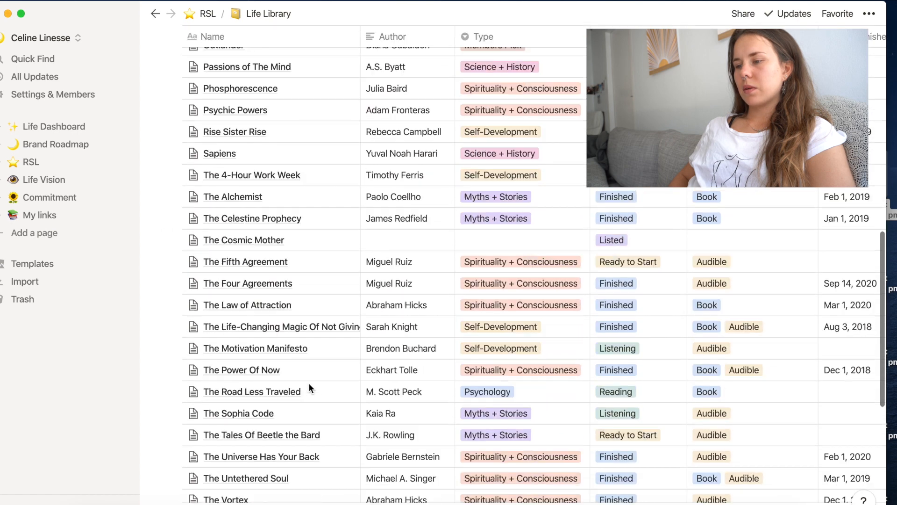
pyautogui.scroll(-3)
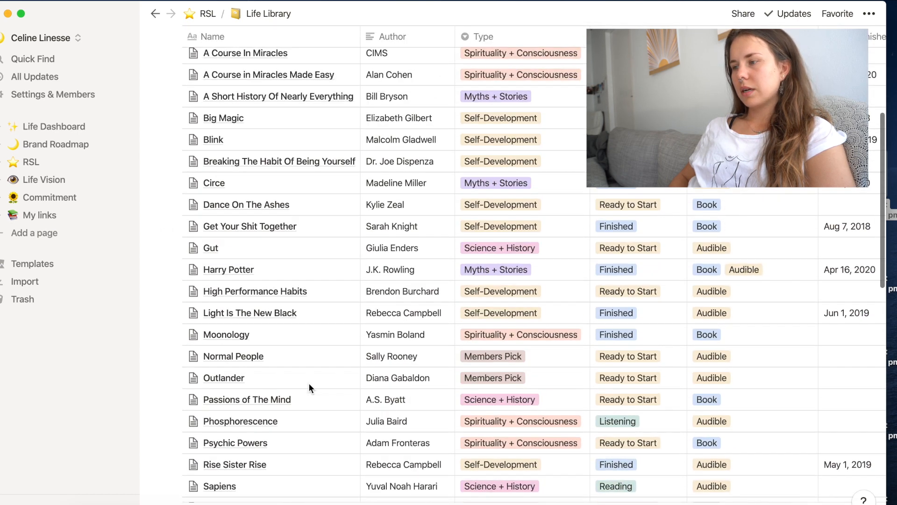
pyautogui.scroll(3)
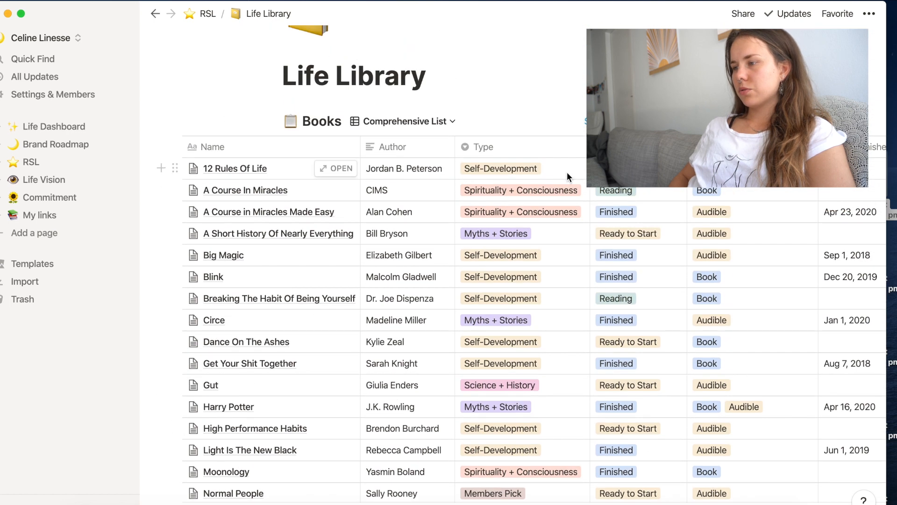
# - Show the Type choices for 12 Rules Of Life, from Podcast through Psychology
pyautogui.click(500, 168)
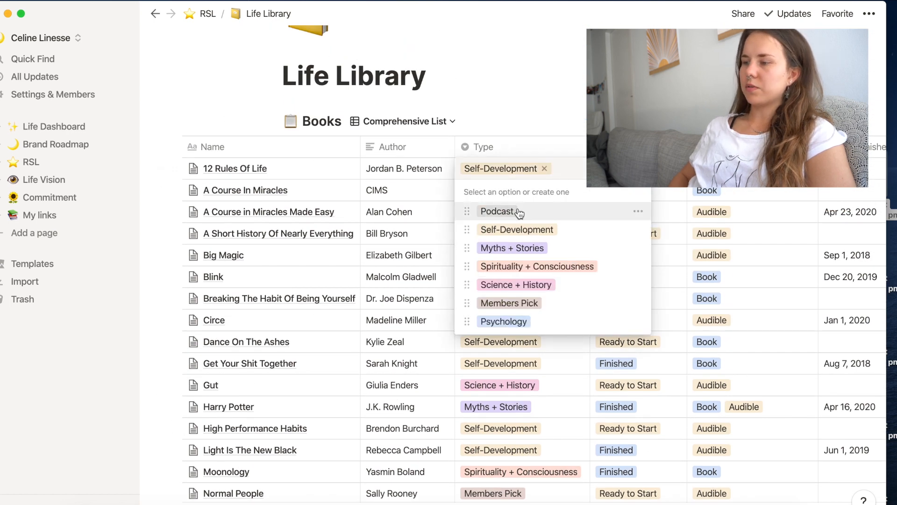
pyautogui.moveTo(550, 208)
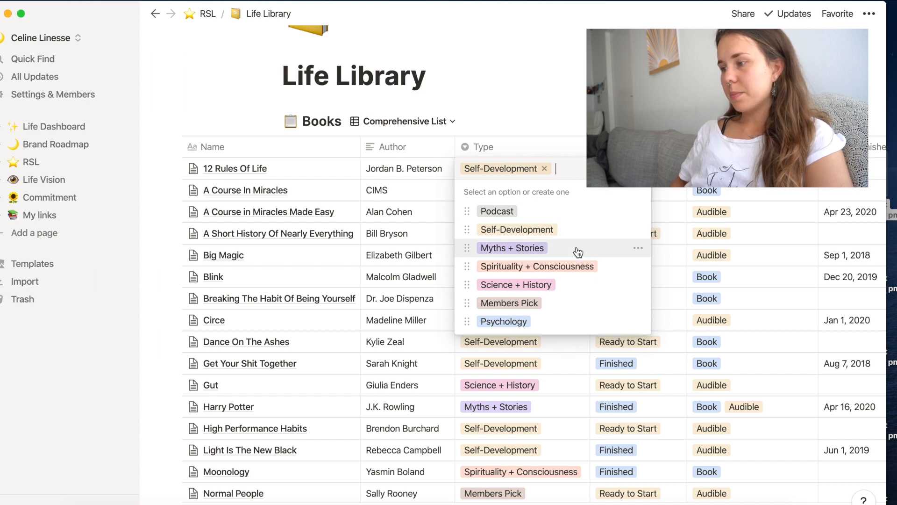
pyautogui.moveTo(579, 273)
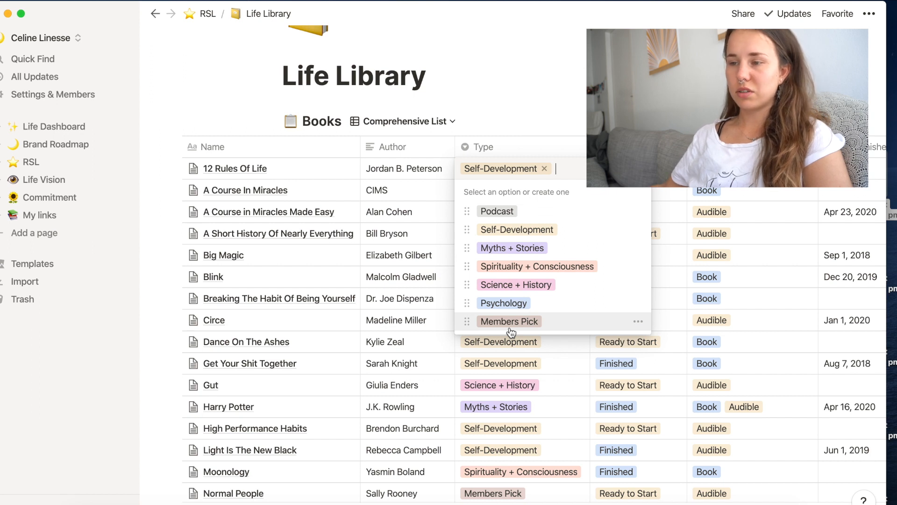
pyautogui.moveTo(522, 324)
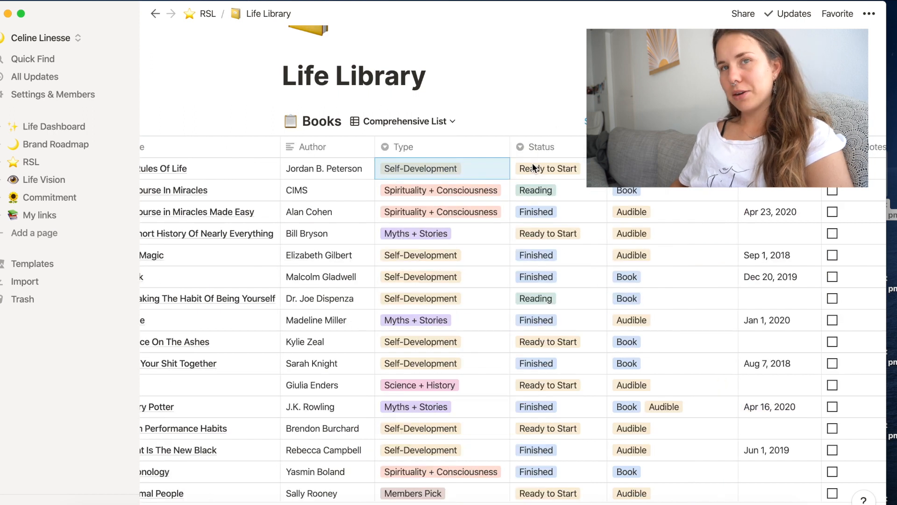
pyautogui.click(540, 147)
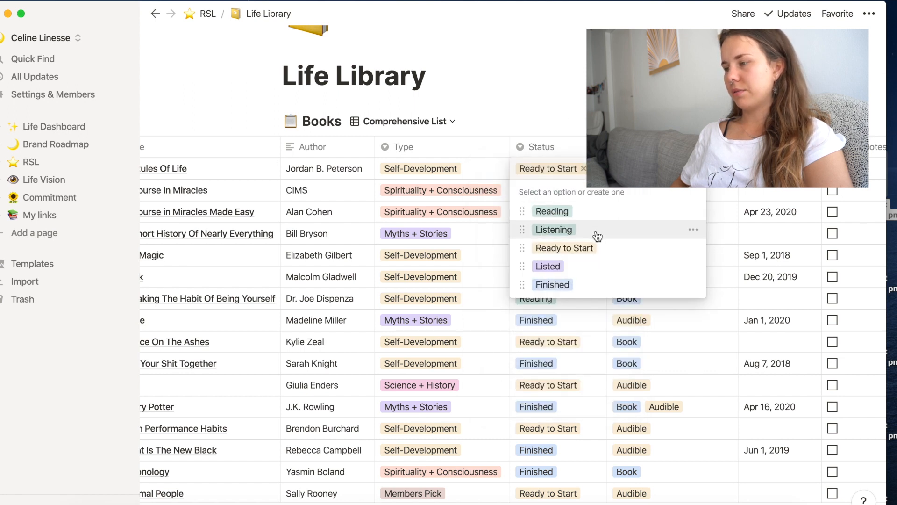
pyautogui.moveTo(597, 278)
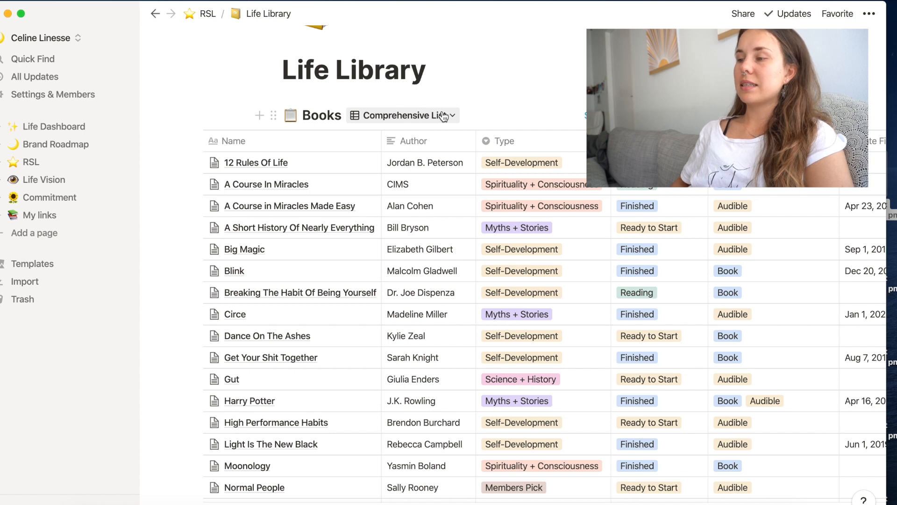
# - Try the Next Reads view, then switch Books to the Book Notes view
pyautogui.click(400, 114)
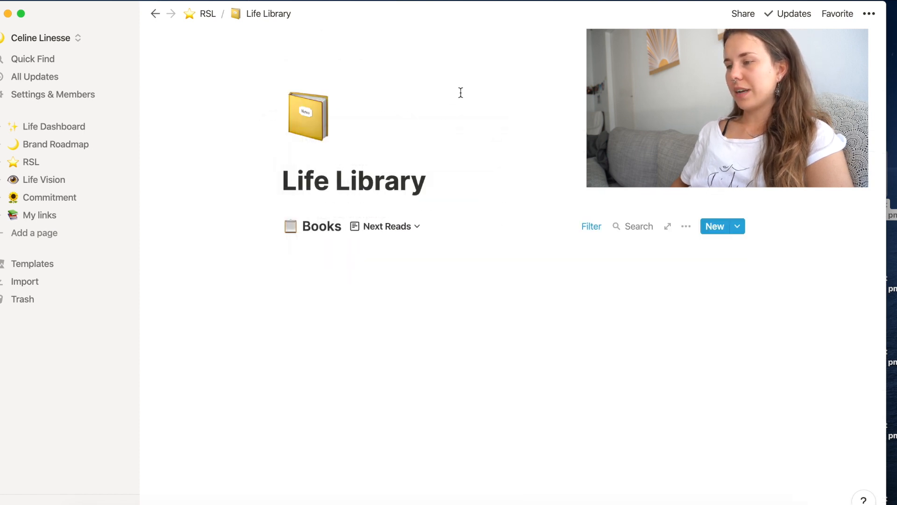
pyautogui.scroll(-3)
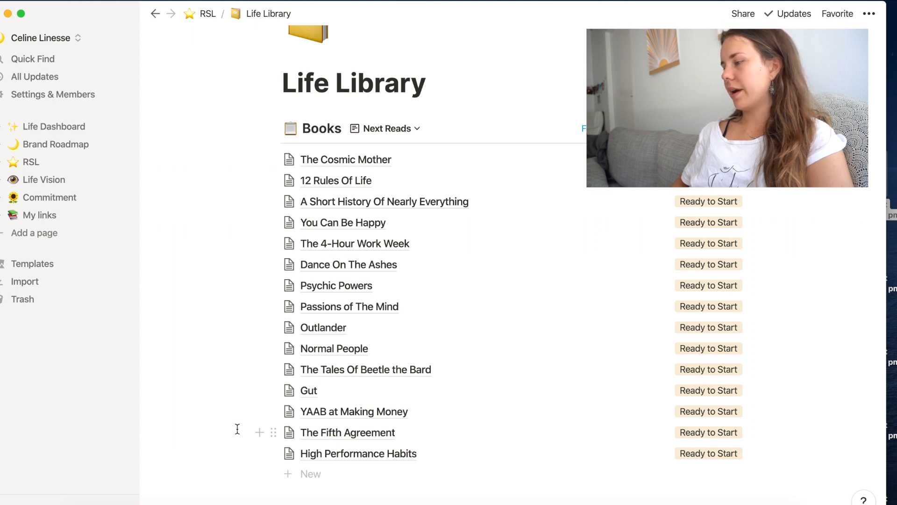
pyautogui.moveTo(319, 431)
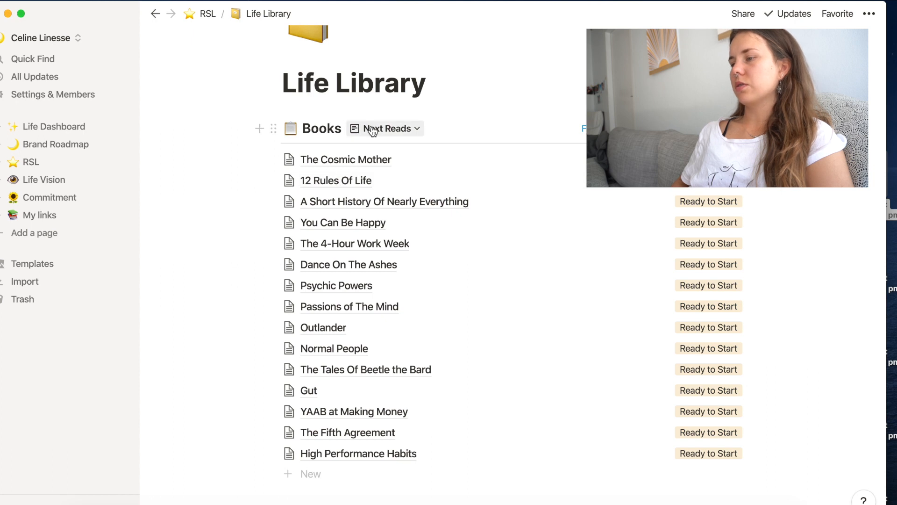
pyautogui.click(390, 128)
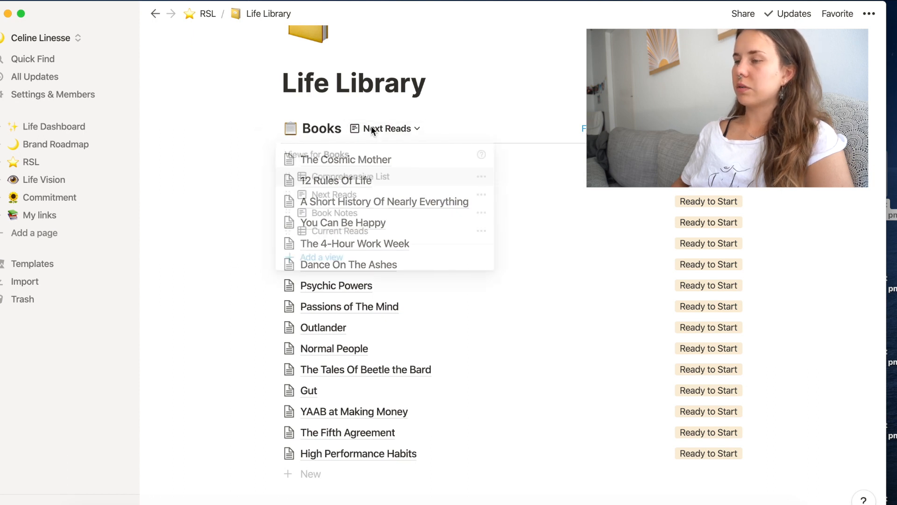
pyautogui.click(340, 231)
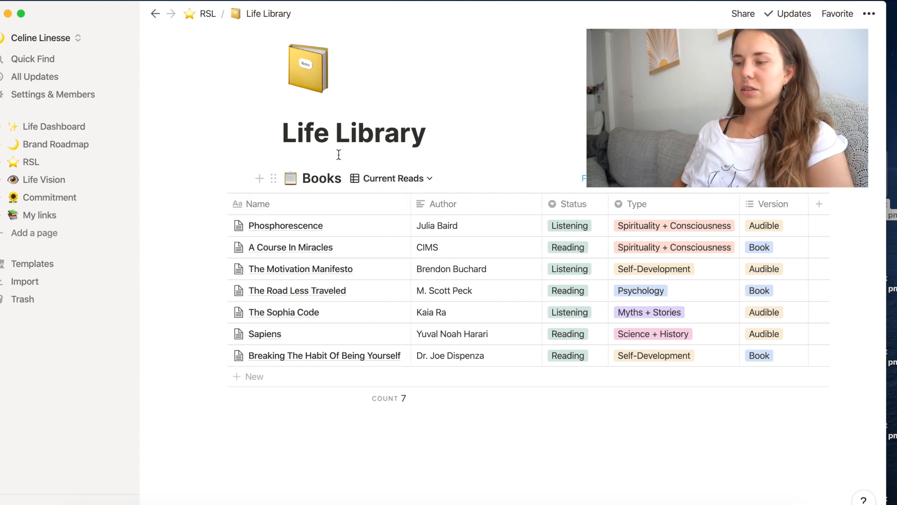
pyautogui.click(392, 178)
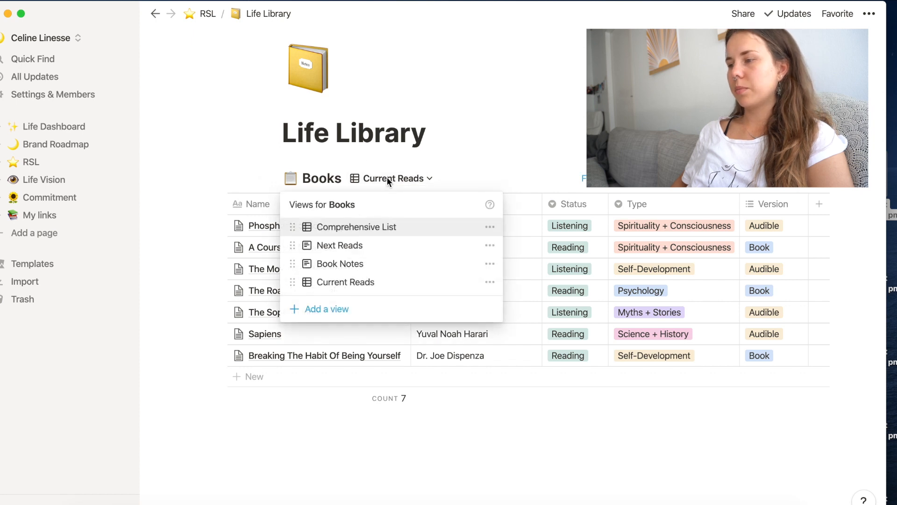
pyautogui.click(339, 263)
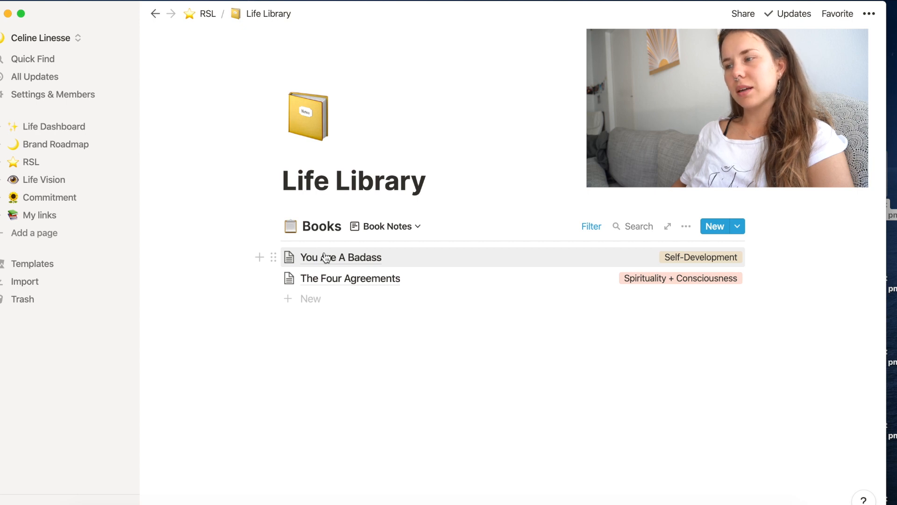
# - Open You Are A Badass and browse its chapter notes tagged Summary, Thoughts and Quote
pyautogui.click(341, 257)
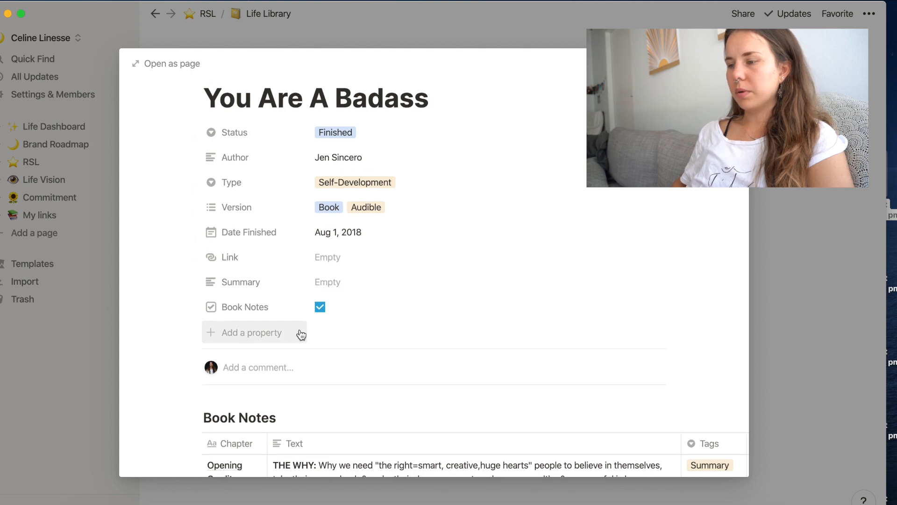
pyautogui.scroll(-3)
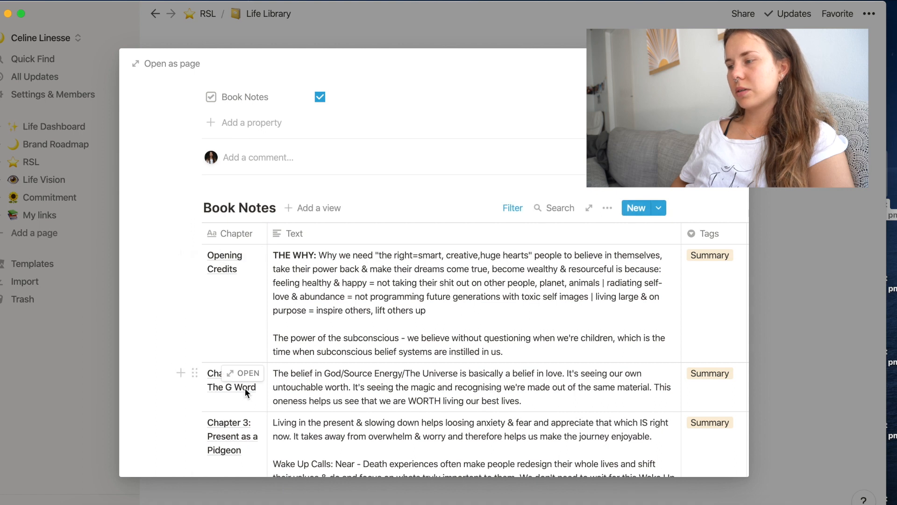
pyautogui.scroll(-3)
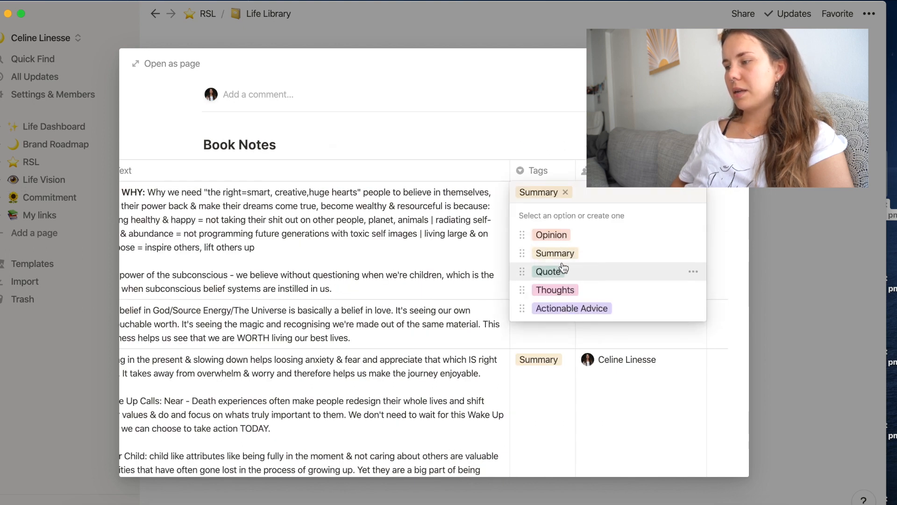
pyautogui.click(421, 254)
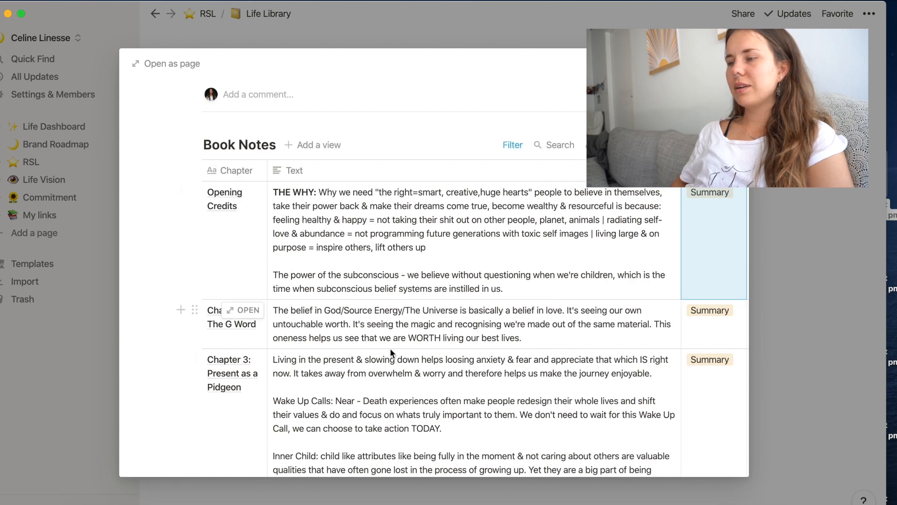
pyautogui.moveTo(250, 227)
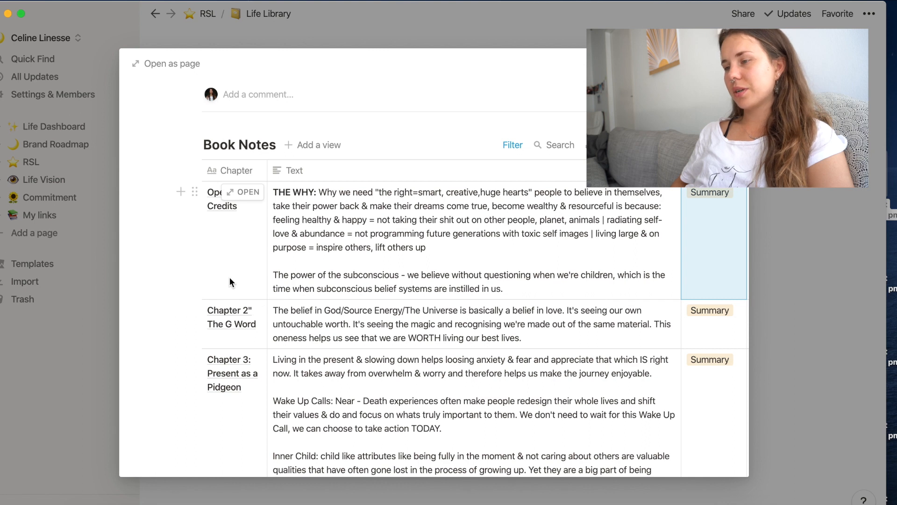
pyautogui.moveTo(234, 258)
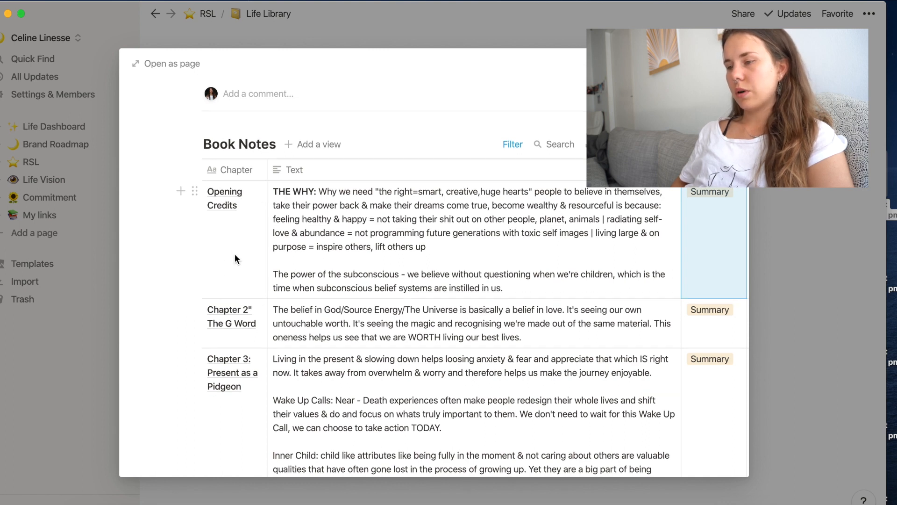
pyautogui.scroll(-3)
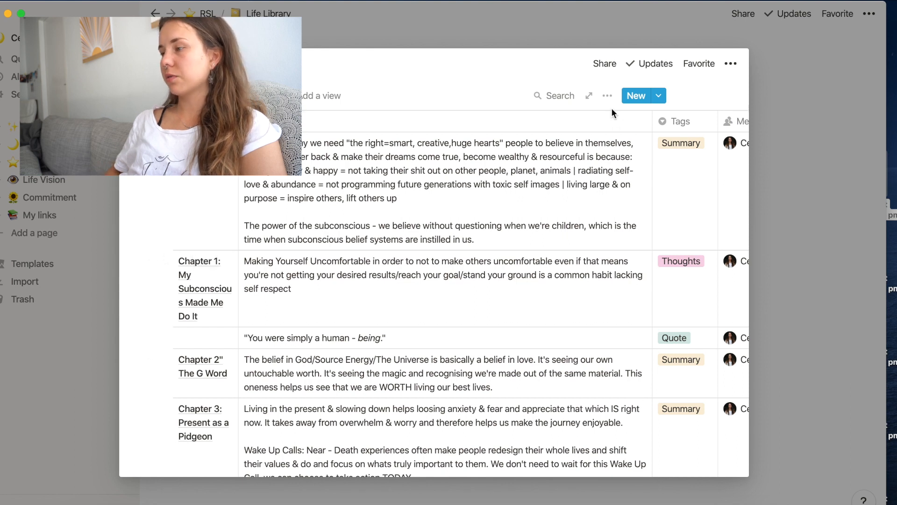
# - Add a notes filter showing only Tags is Actionable Advice
pyautogui.click(607, 96)
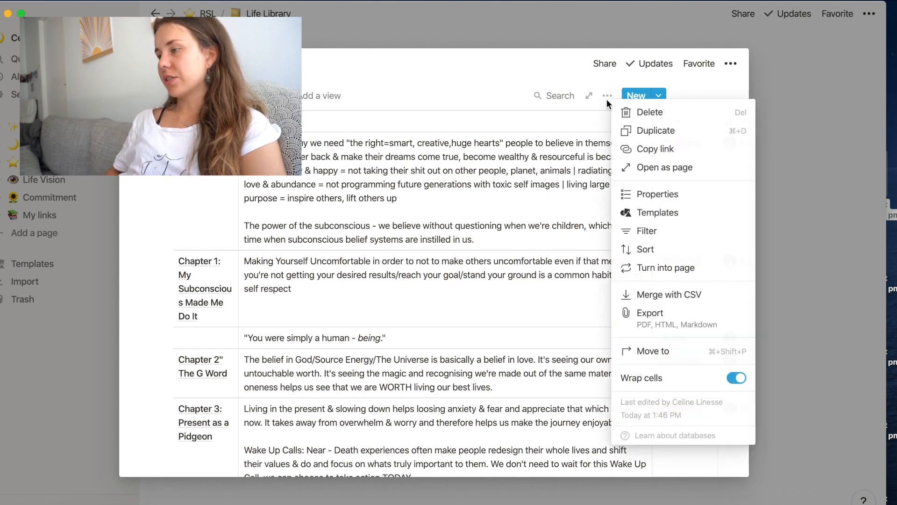
pyautogui.click(647, 231)
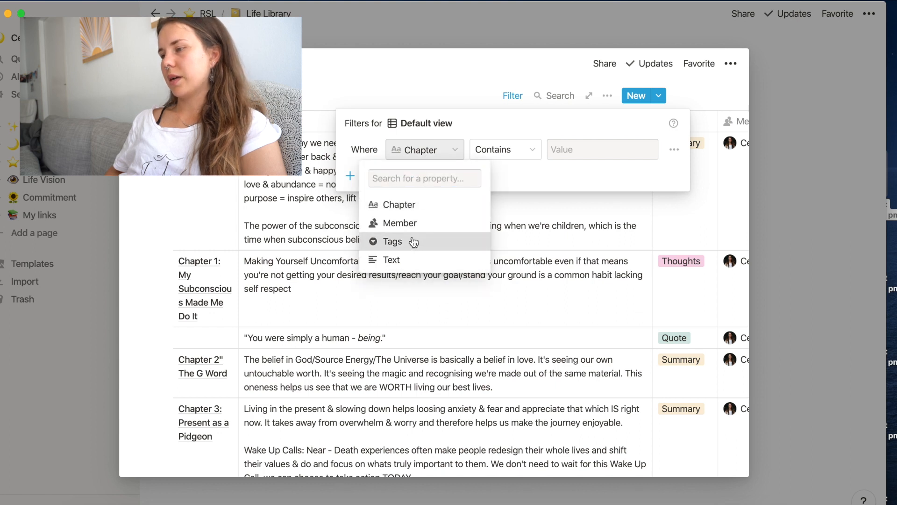
pyautogui.click(393, 241)
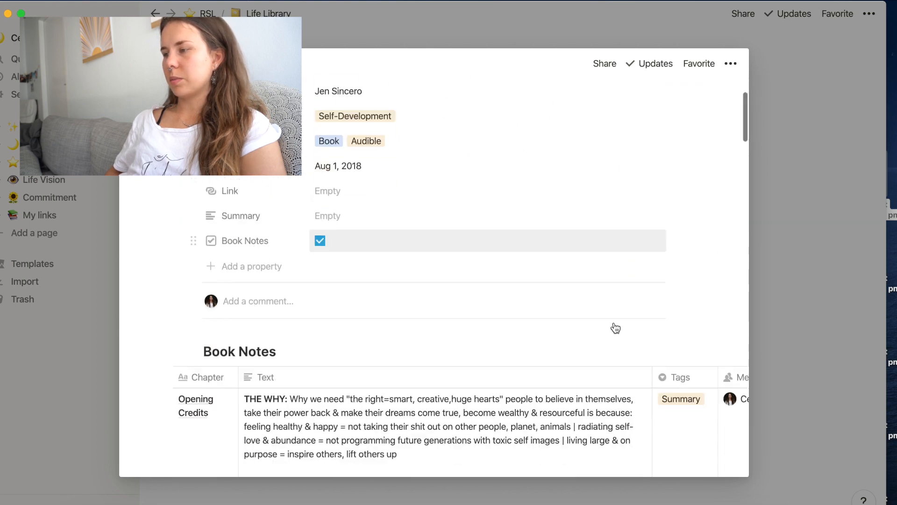
pyautogui.scroll(-3)
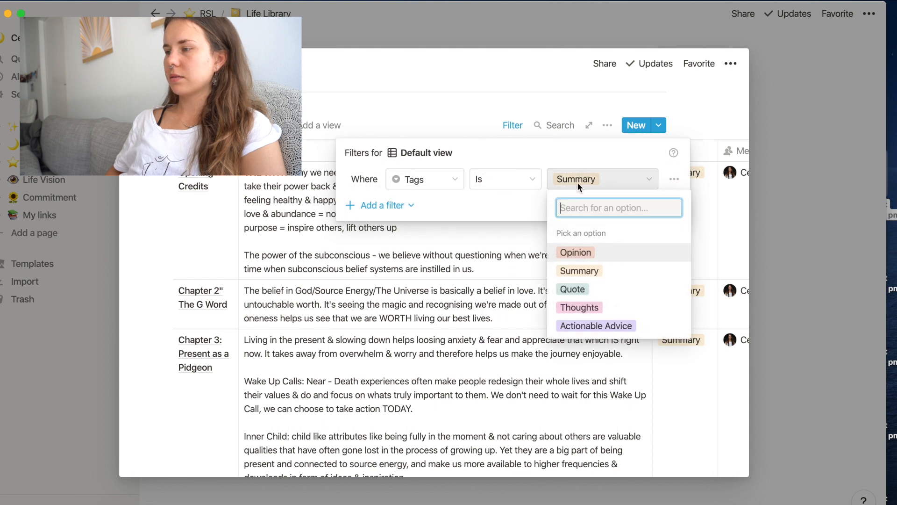
pyautogui.click(596, 326)
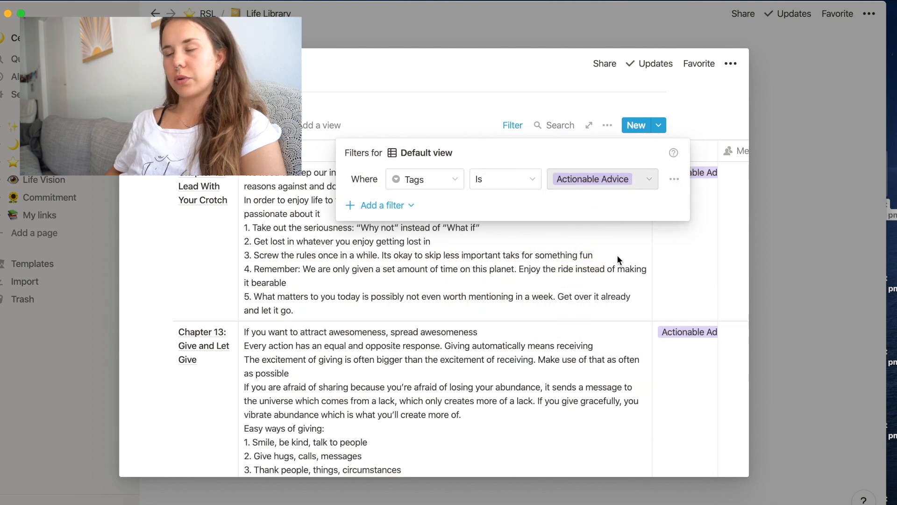
# - Change the Tags filter value from Actionable Advice to Quote
pyautogui.scroll(-3)
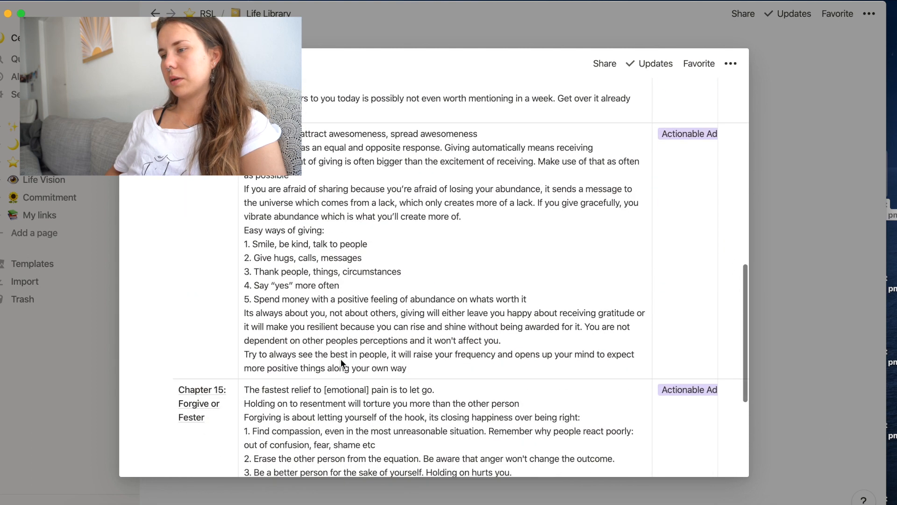
pyautogui.scroll(-3)
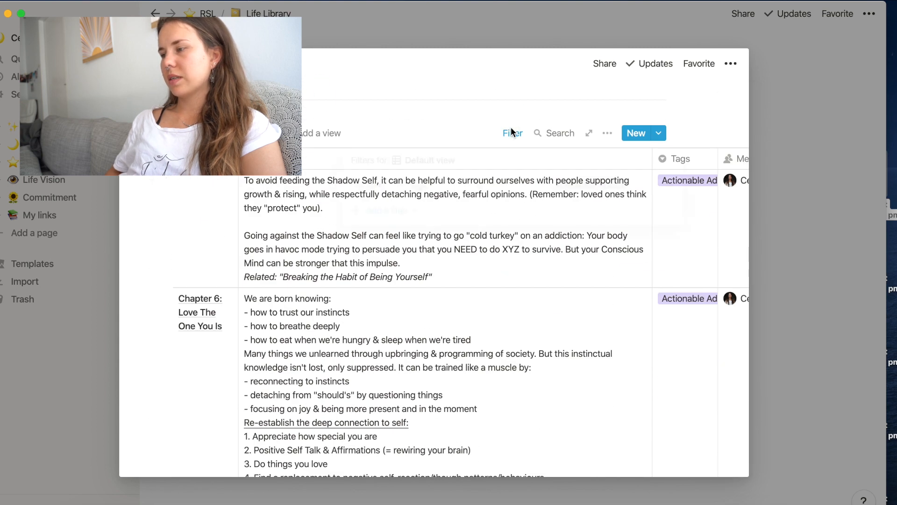
pyautogui.click(512, 133)
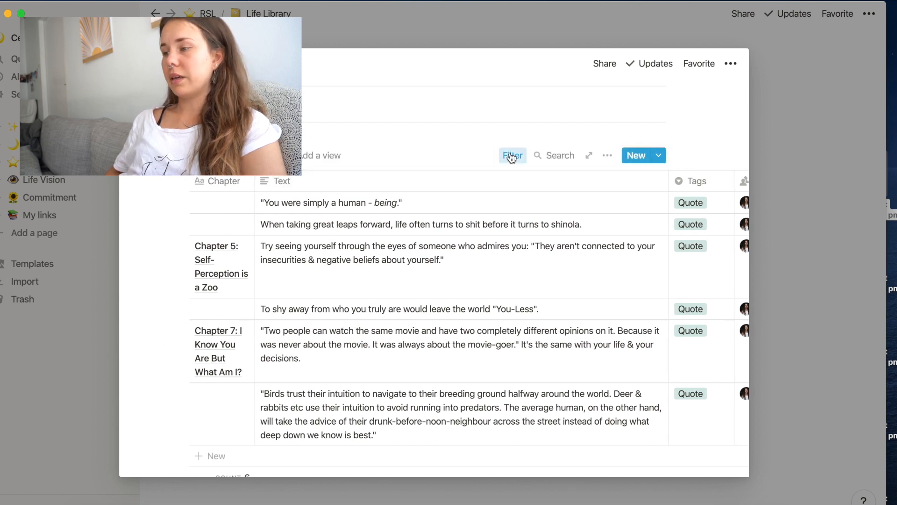
pyautogui.click(512, 155)
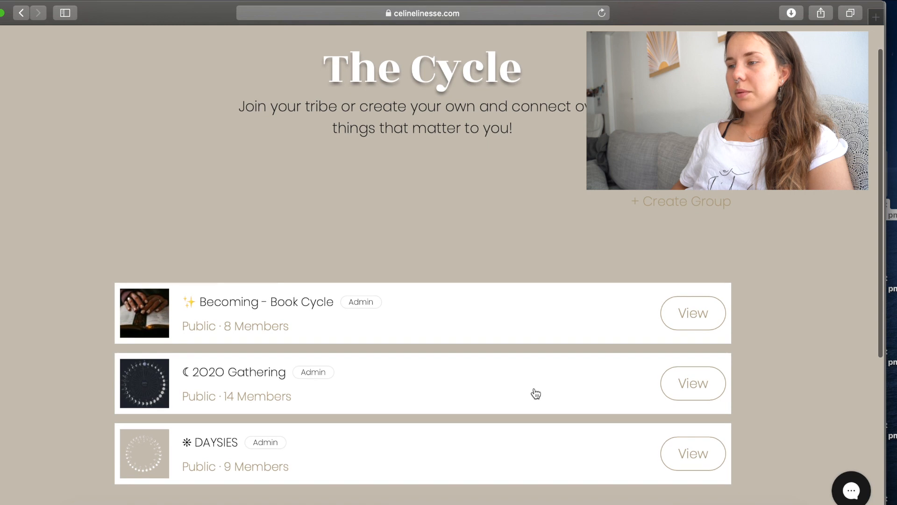
# - Scroll the book group's Discussion tab to the 4 Agreements final discussion post
pyautogui.scroll(-3)
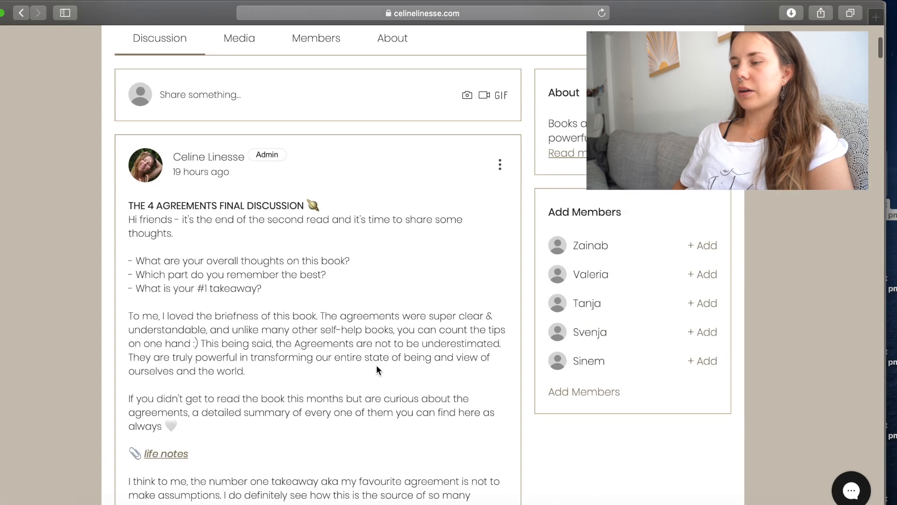
pyautogui.scroll(-3)
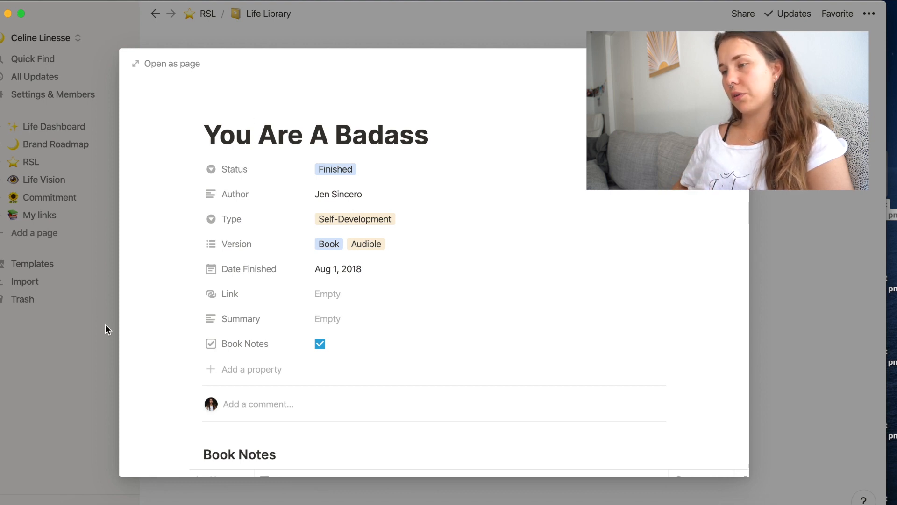
# - Close the You Are A Badass page and show the Comprehensive List view of all books
pyautogui.scroll(-3)
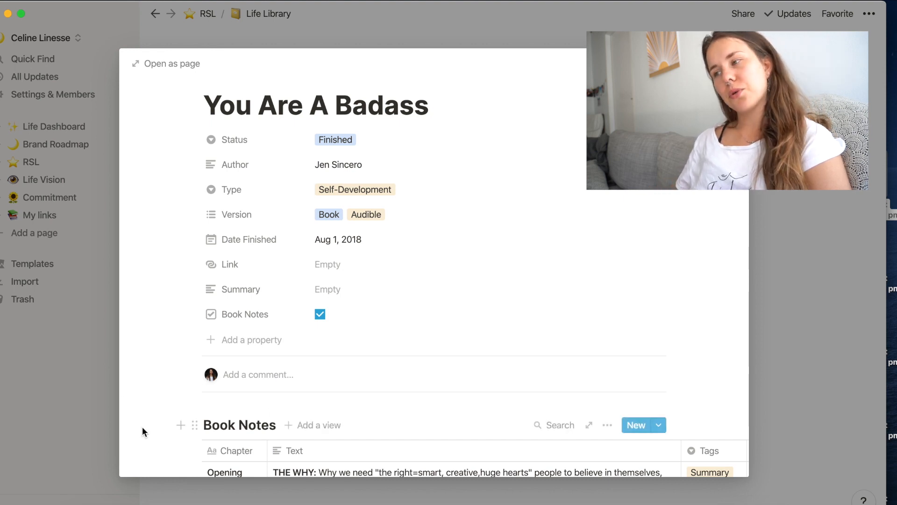
pyautogui.click(143, 432)
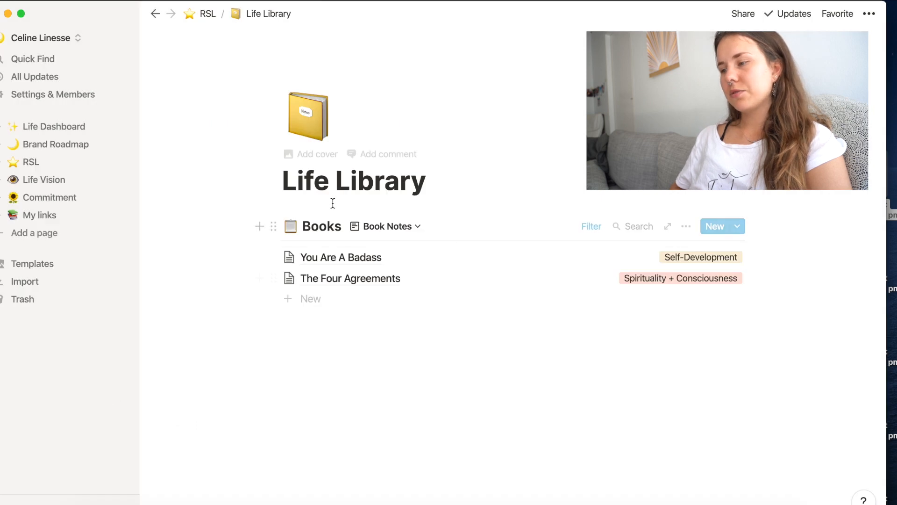
pyautogui.click(388, 226)
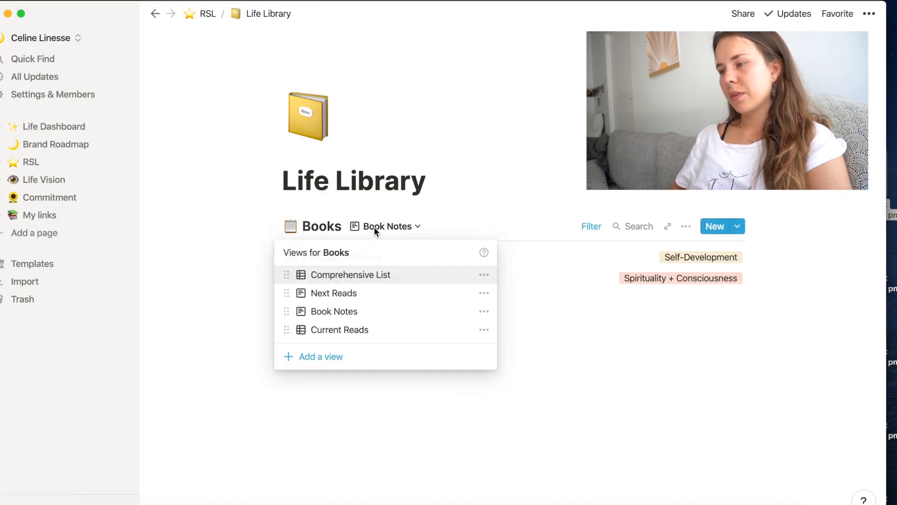
pyautogui.click(350, 274)
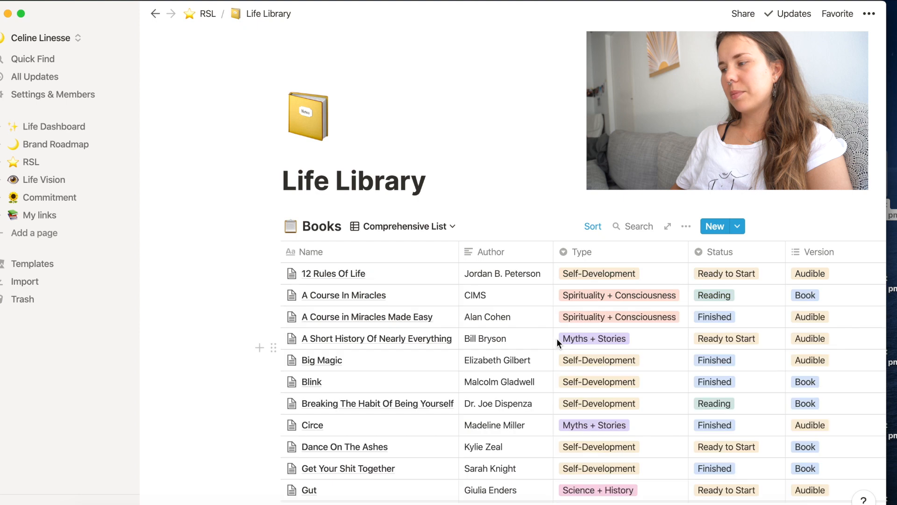